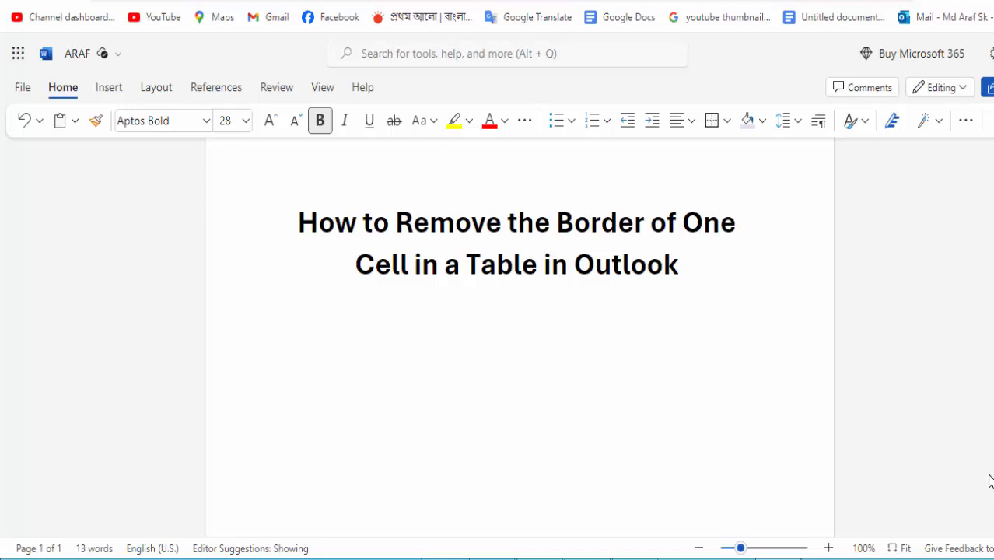
pyautogui.moveTo(970, 465)
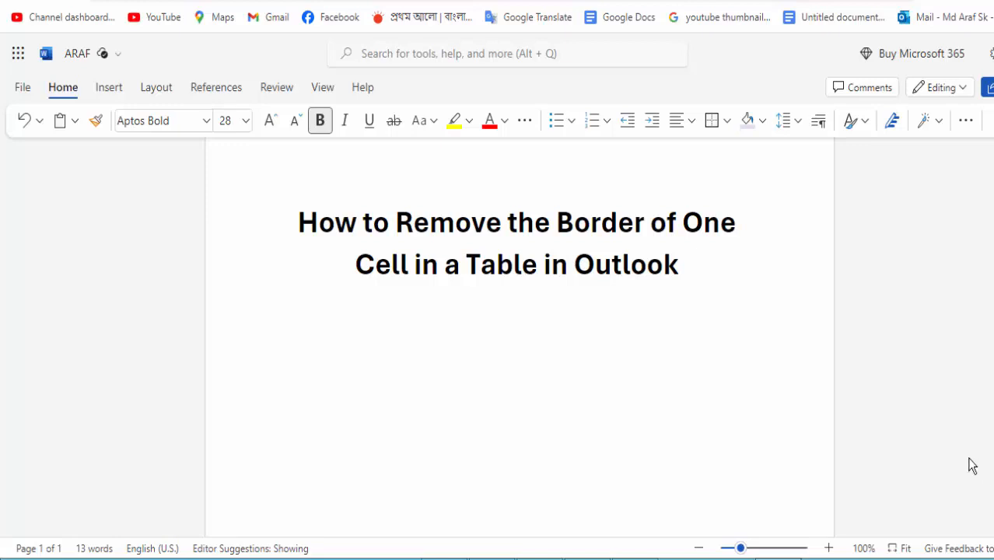
pyautogui.moveTo(843, 467)
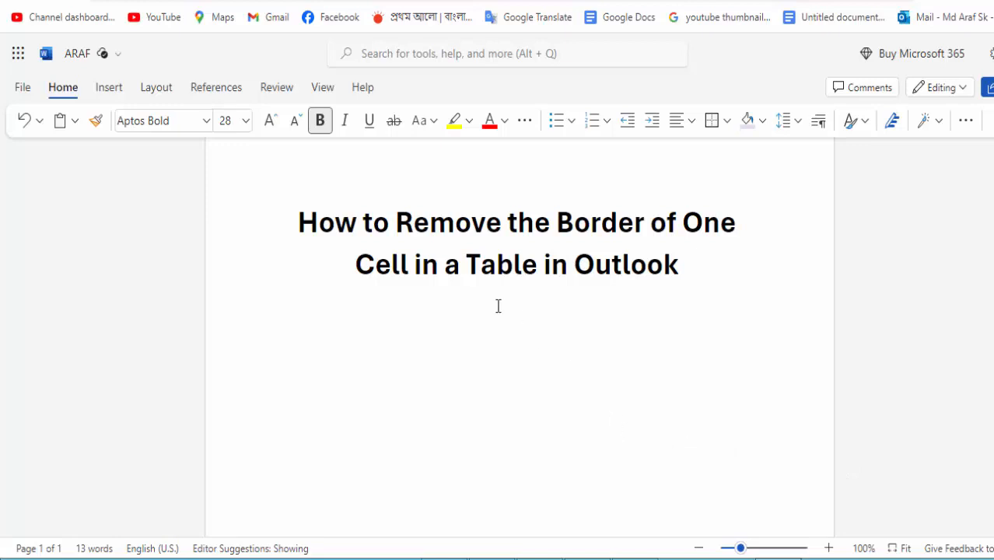
pyautogui.moveTo(523, 325)
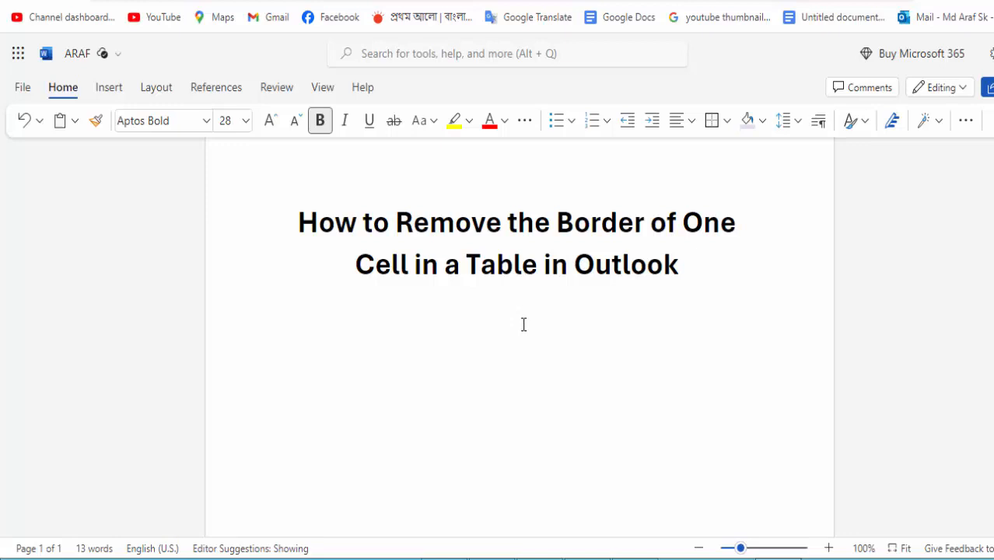
# Step: Insert a 4x5 table from the Insert table grid directly below the title heading
pyautogui.click(515, 311)
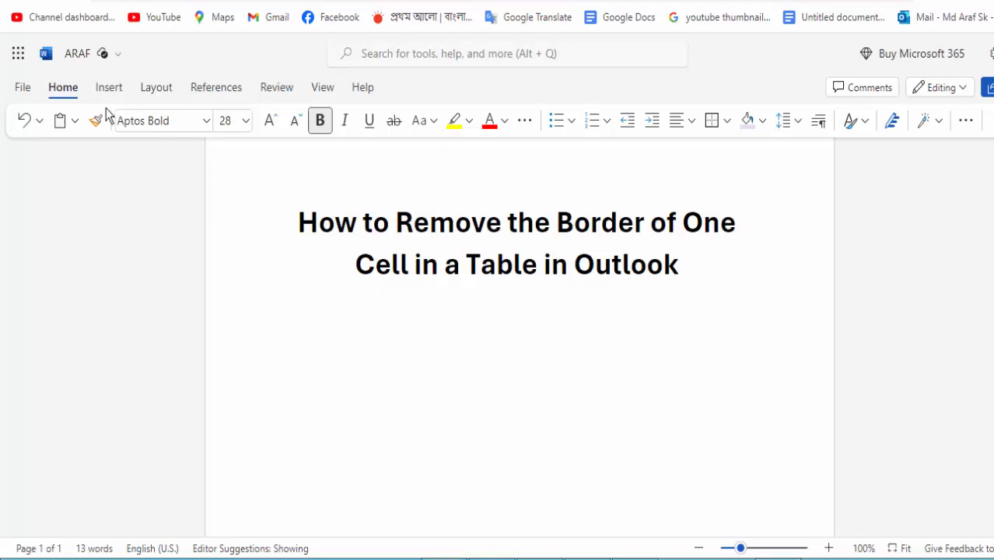
pyautogui.click(109, 87)
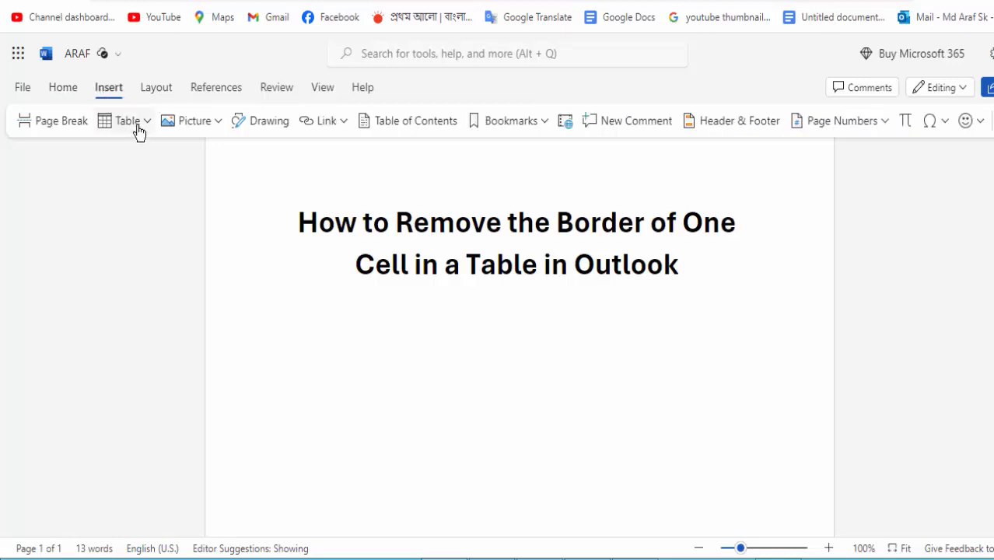
pyautogui.click(128, 121)
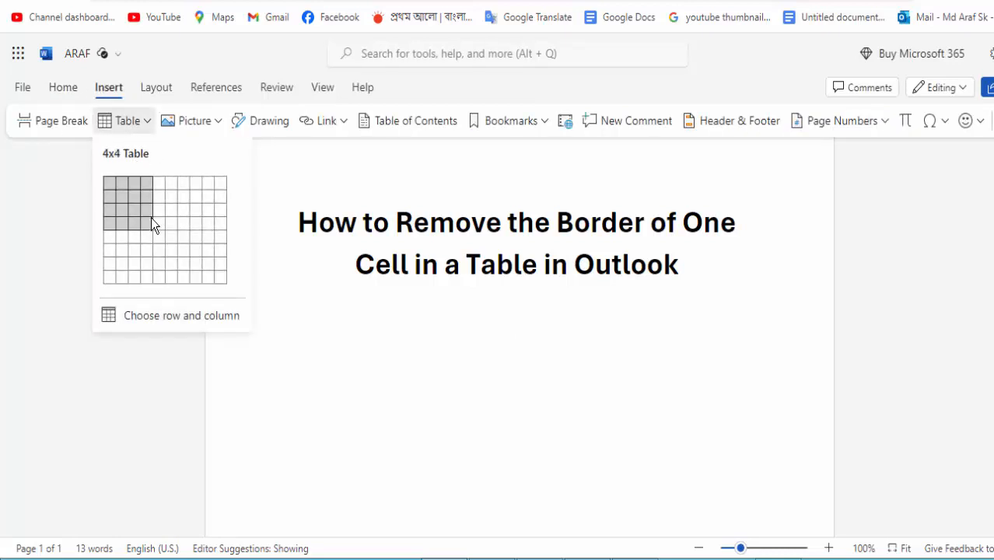
pyautogui.click(154, 224)
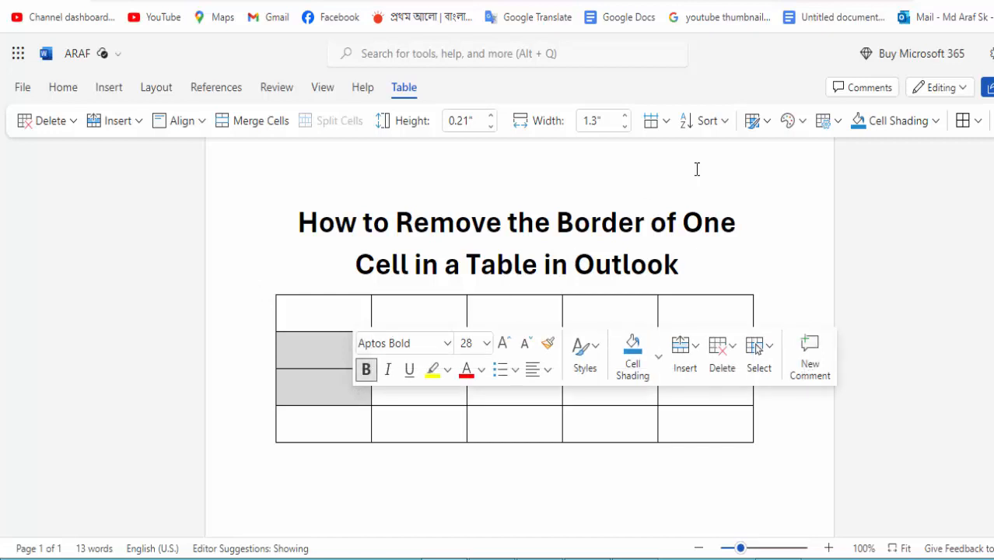
# Step: Apply No Border to the two middle cells of the first column
pyautogui.click(979, 122)
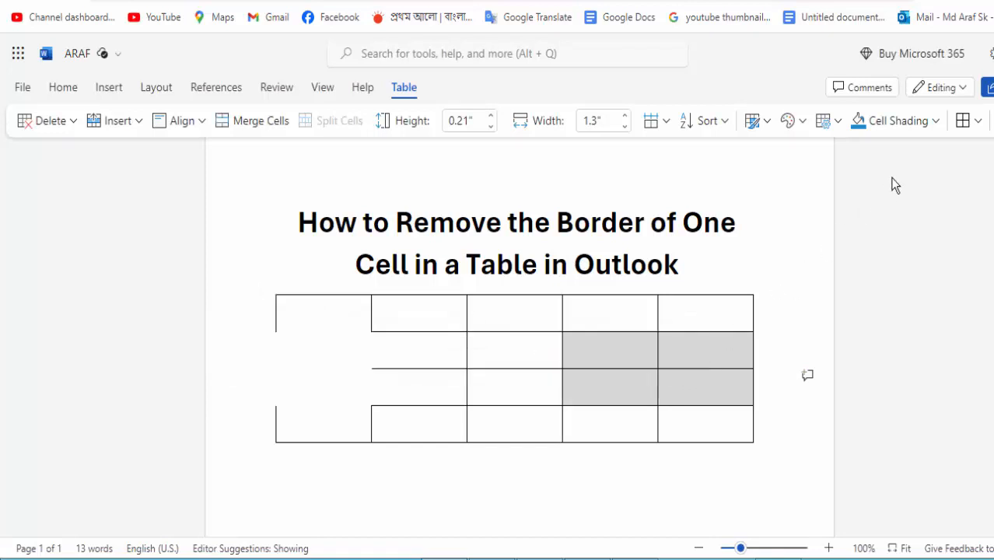
# Step: Apply No Border to the middle cells of the last two columns
pyautogui.click(967, 120)
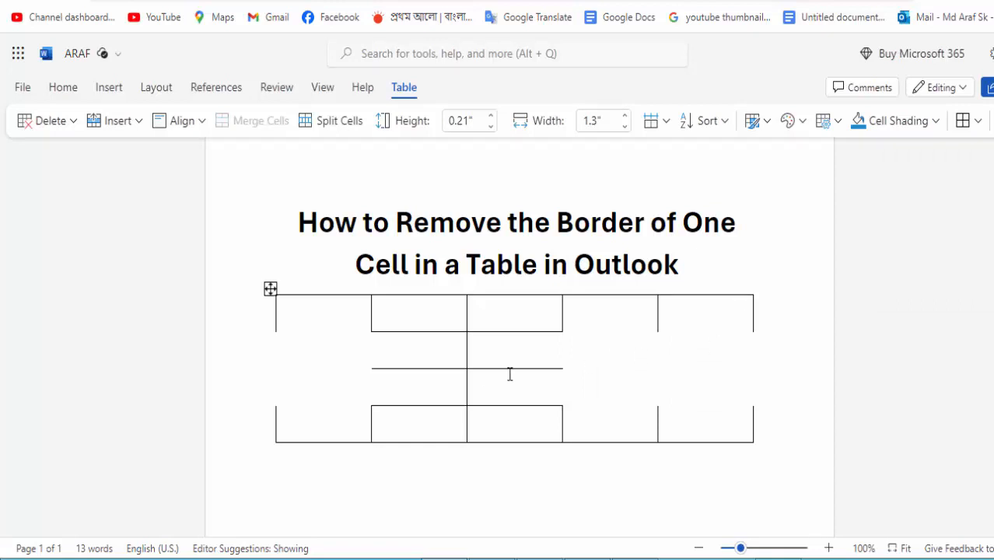
pyautogui.moveTo(506, 390)
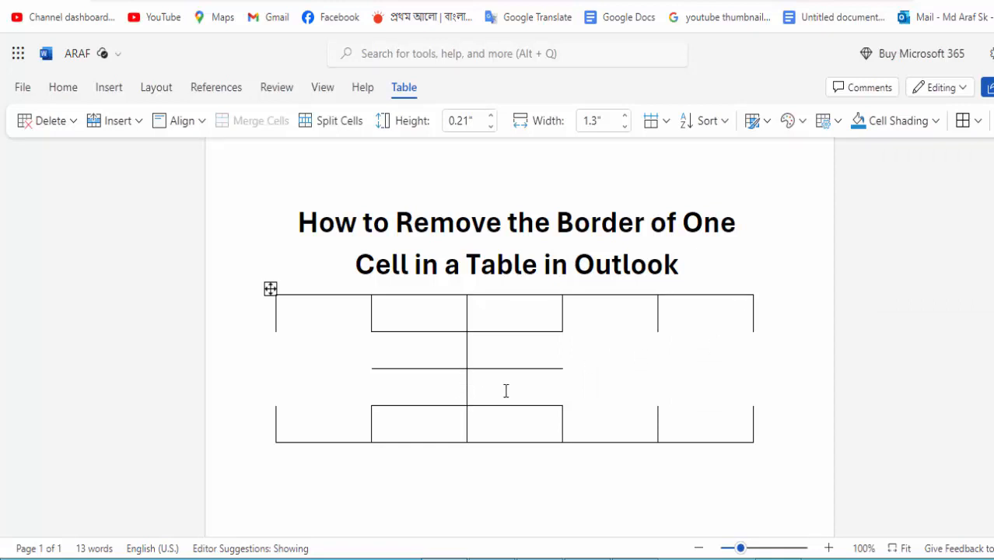